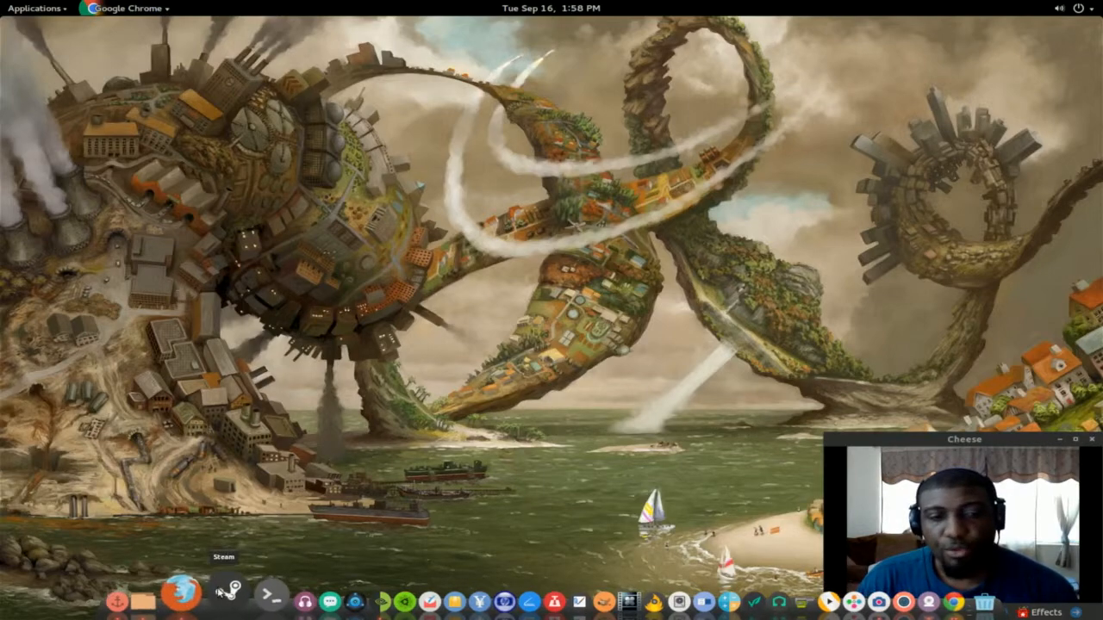
# - Bring Firefox forward and browse down through several rows of webcam listings
pyautogui.click(181, 593)
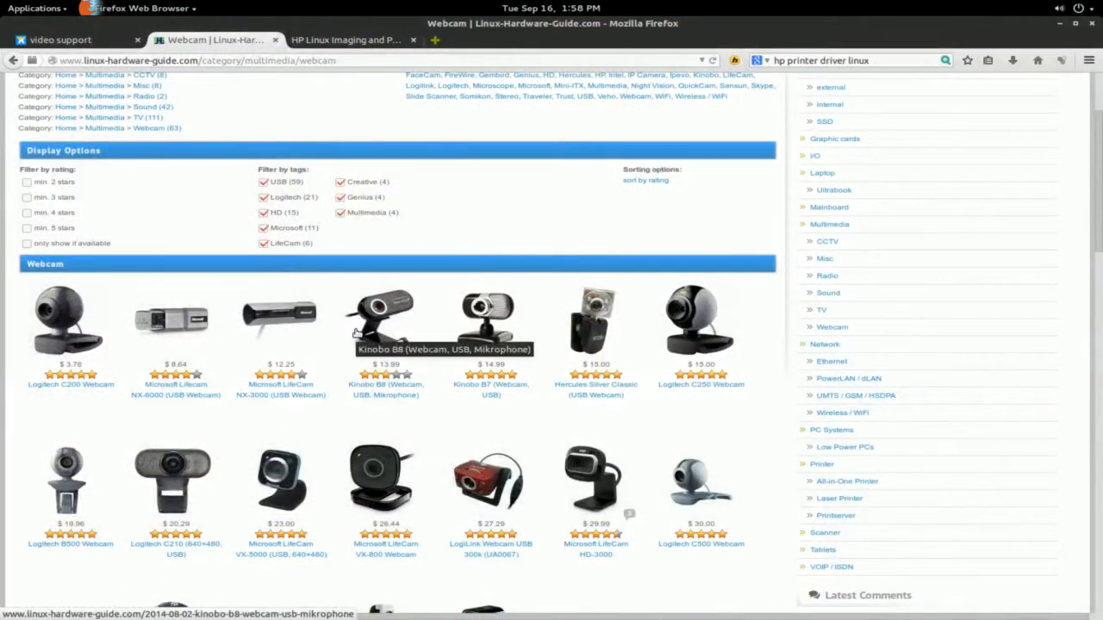
pyautogui.moveTo(431, 351)
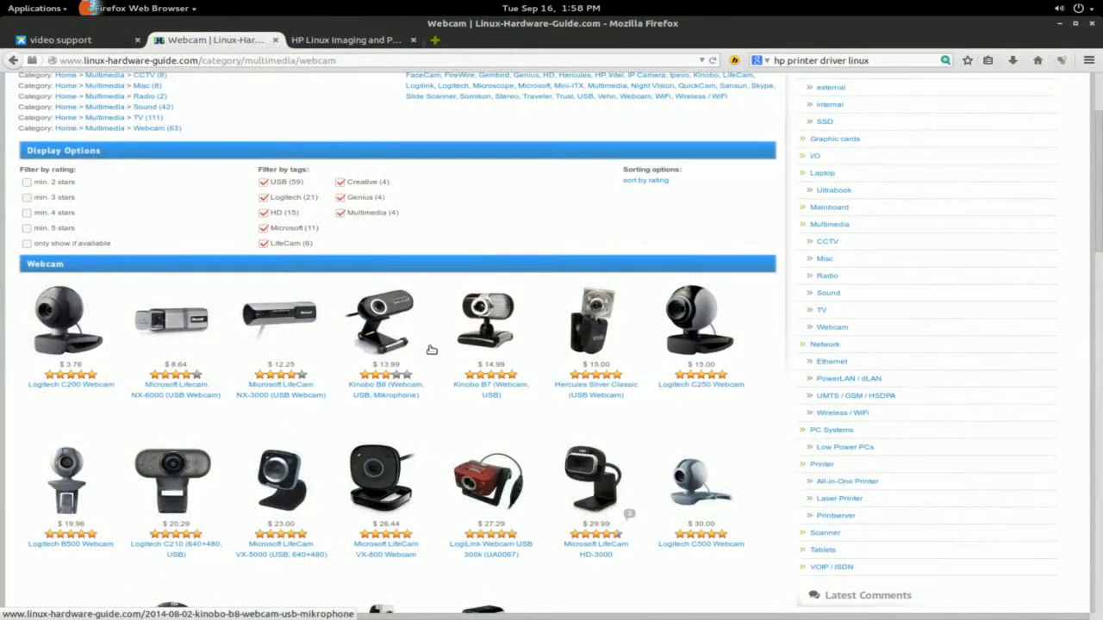
pyautogui.scroll(-3)
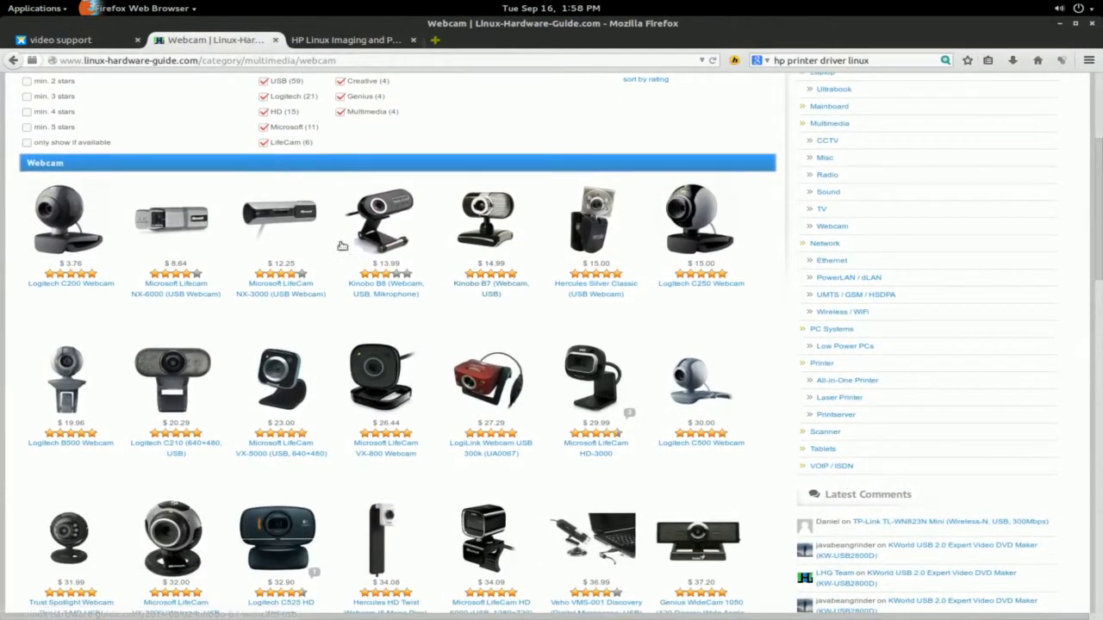
pyautogui.scroll(-3)
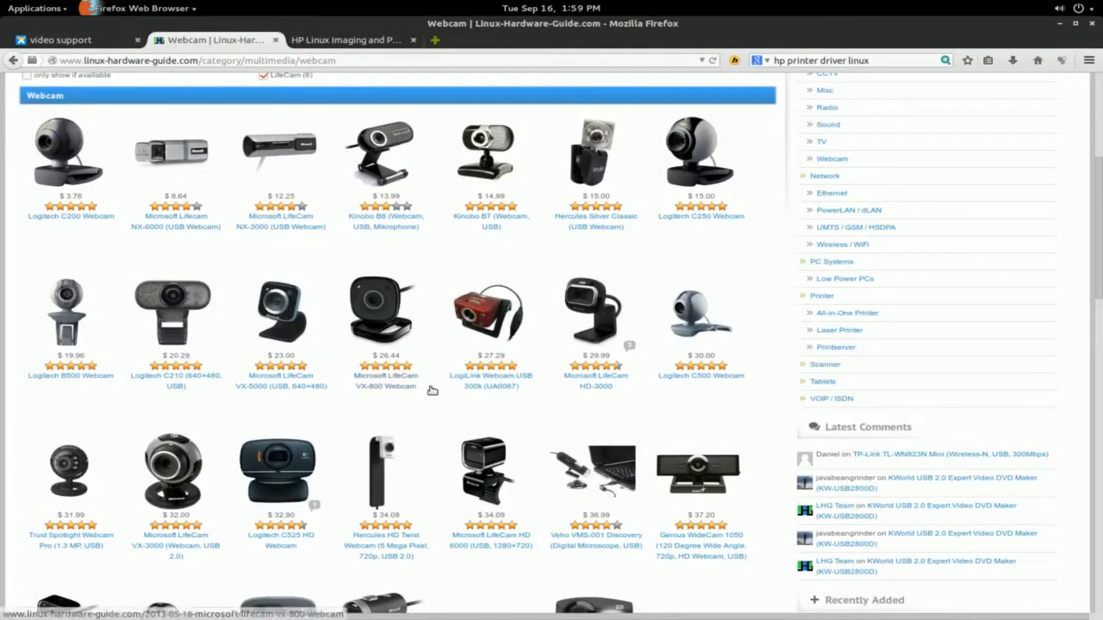
pyautogui.scroll(-3)
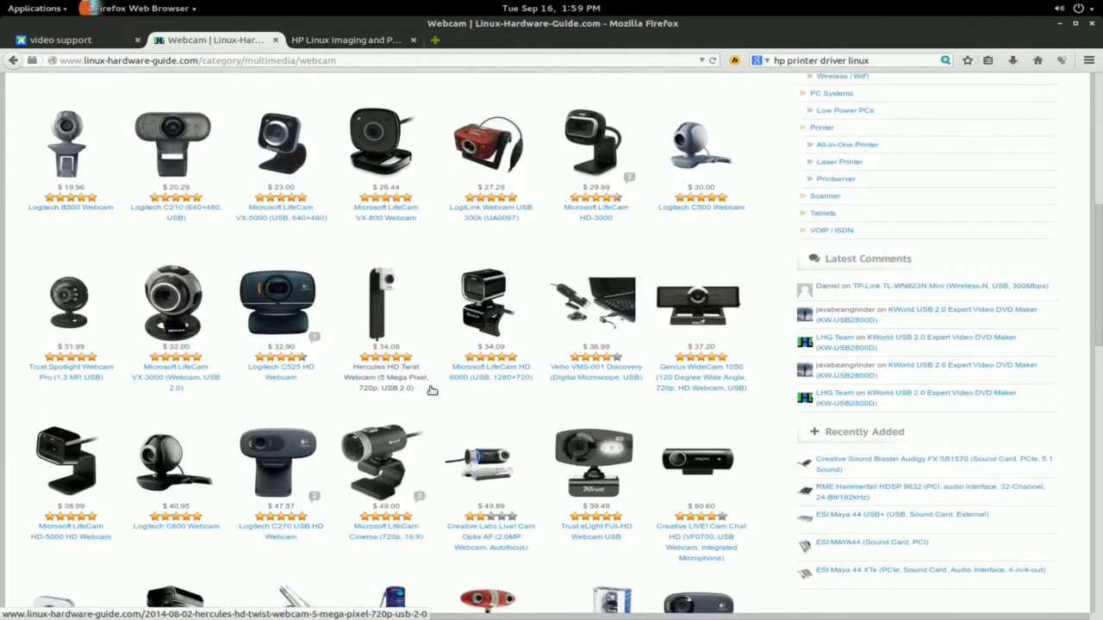
pyautogui.scroll(-3)
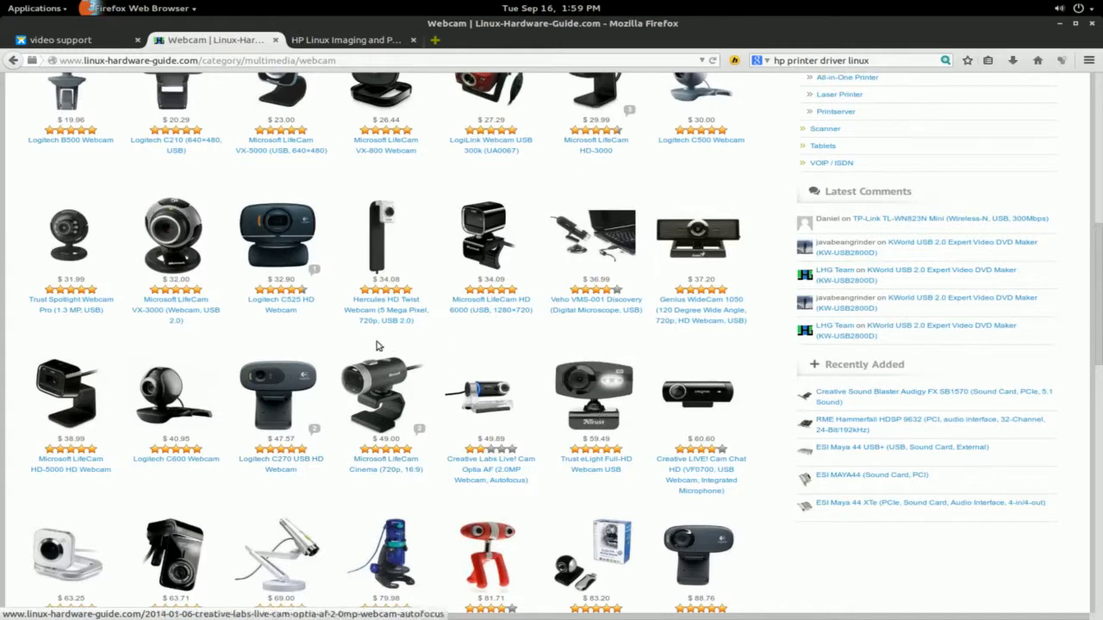
pyautogui.scroll(-3)
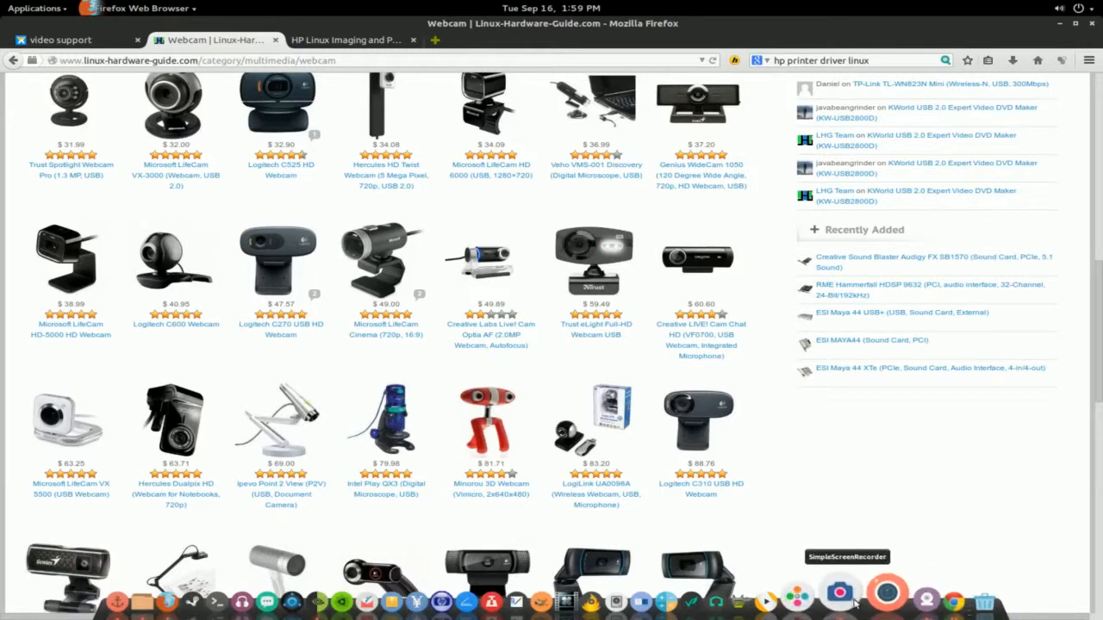
# - Launch Cheese Webcam Booth from the dock so its live preview sits over the listings
pyautogui.click(841, 593)
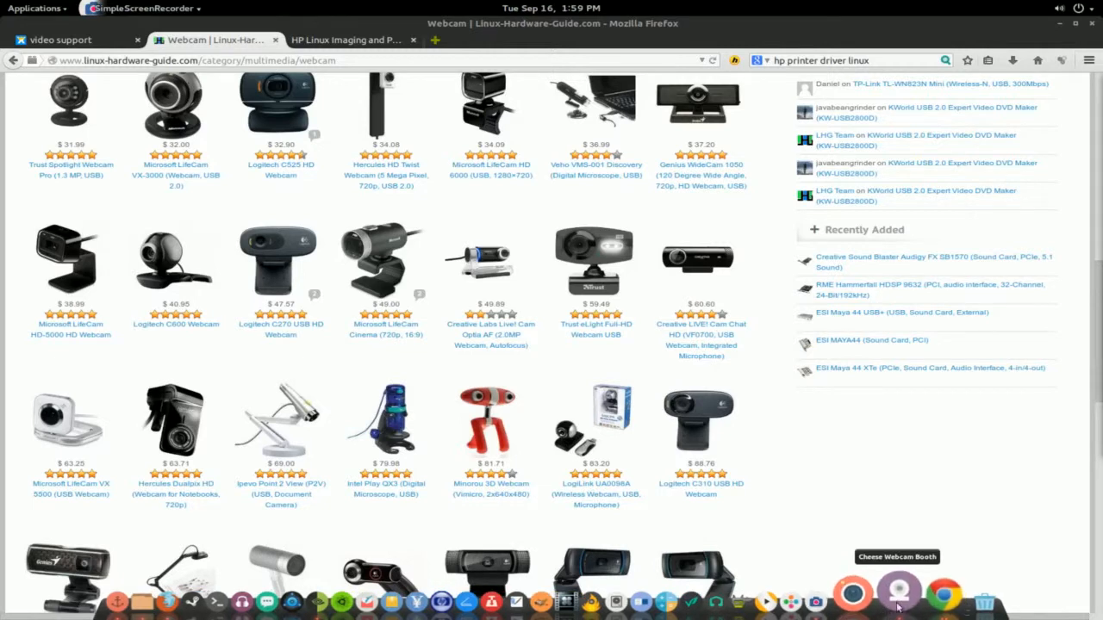
pyautogui.click(900, 593)
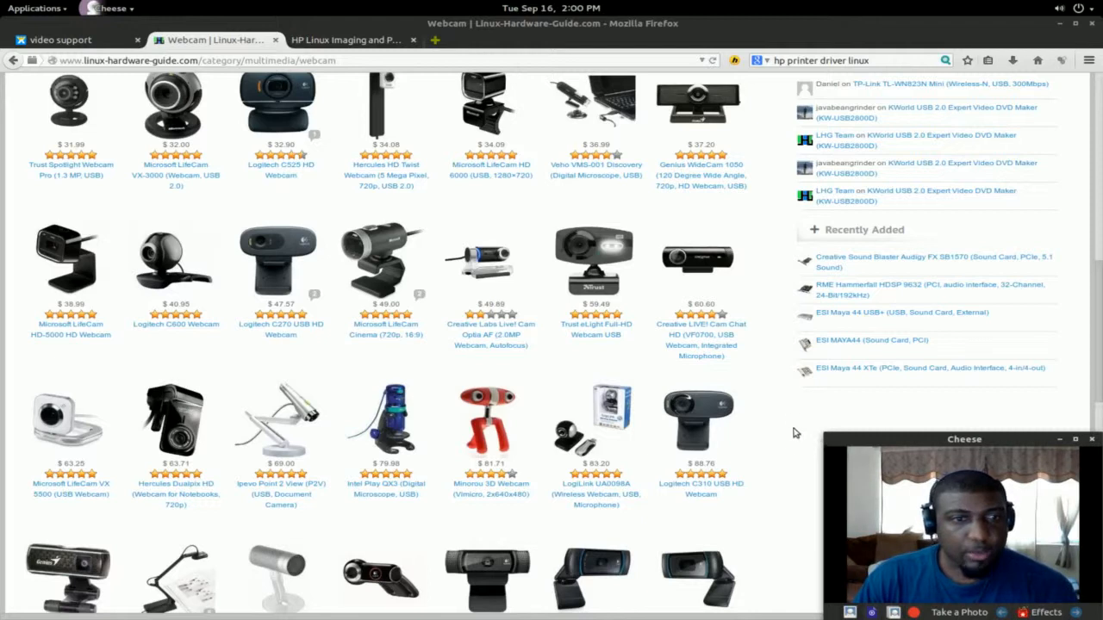
pyautogui.moveTo(594, 423)
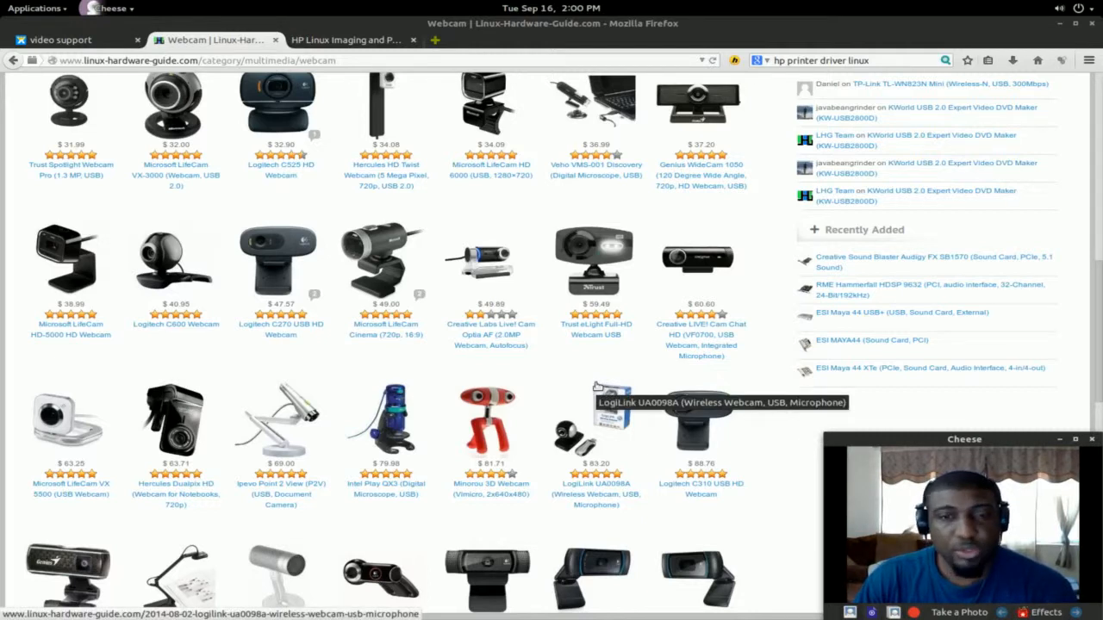
pyautogui.moveTo(762, 407)
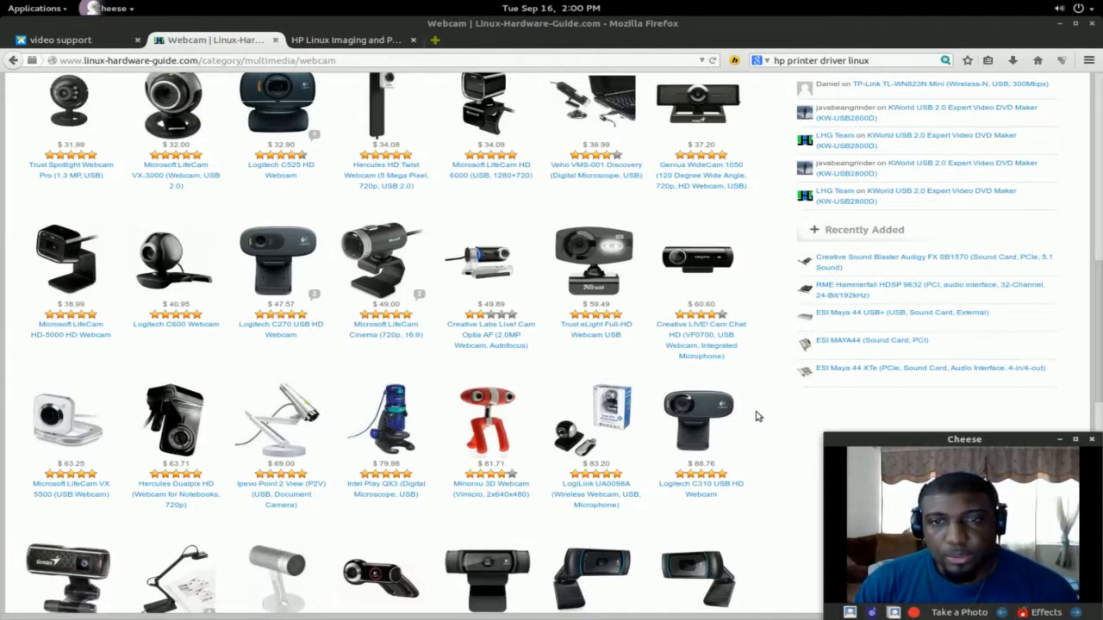
# - Browse down past the out-of-stock webcams and back up to Display Options
pyautogui.scroll(-3)
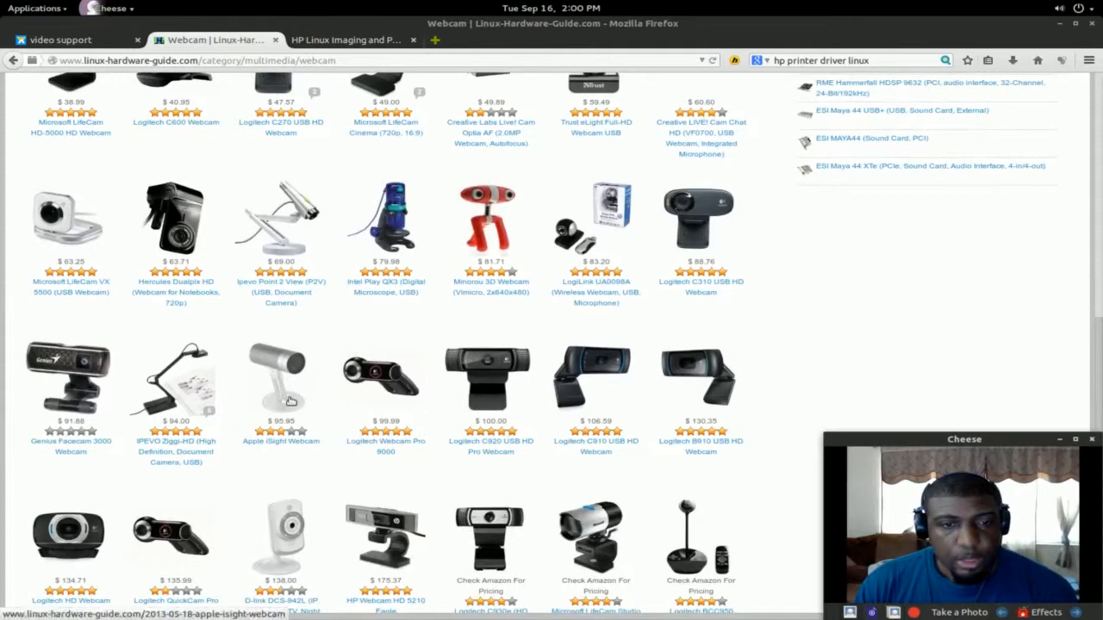
pyautogui.scroll(-3)
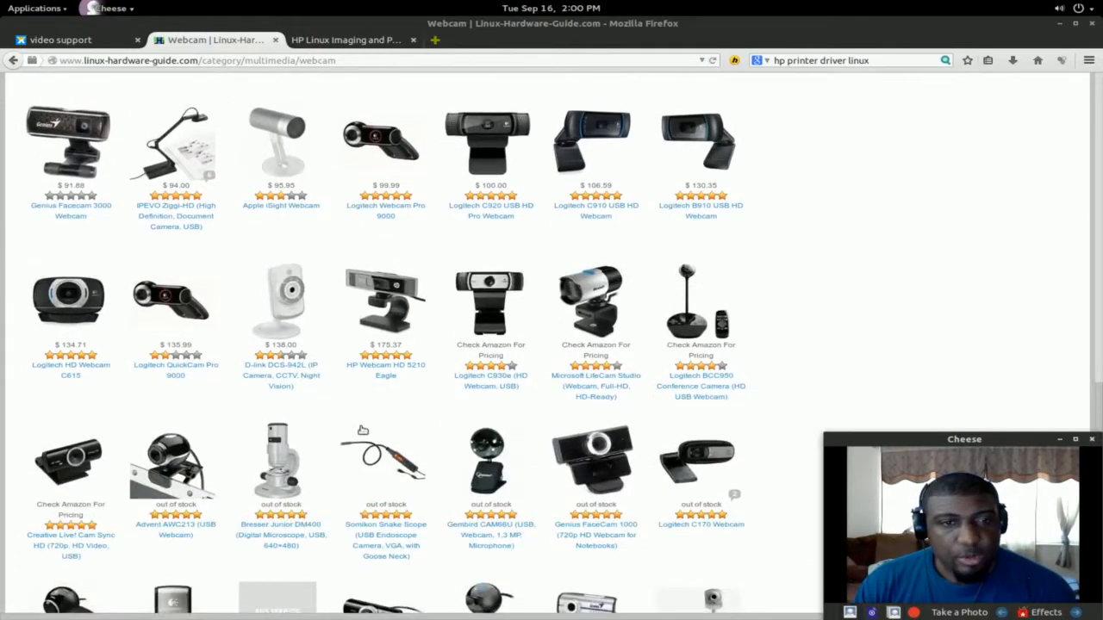
pyautogui.scroll(-3)
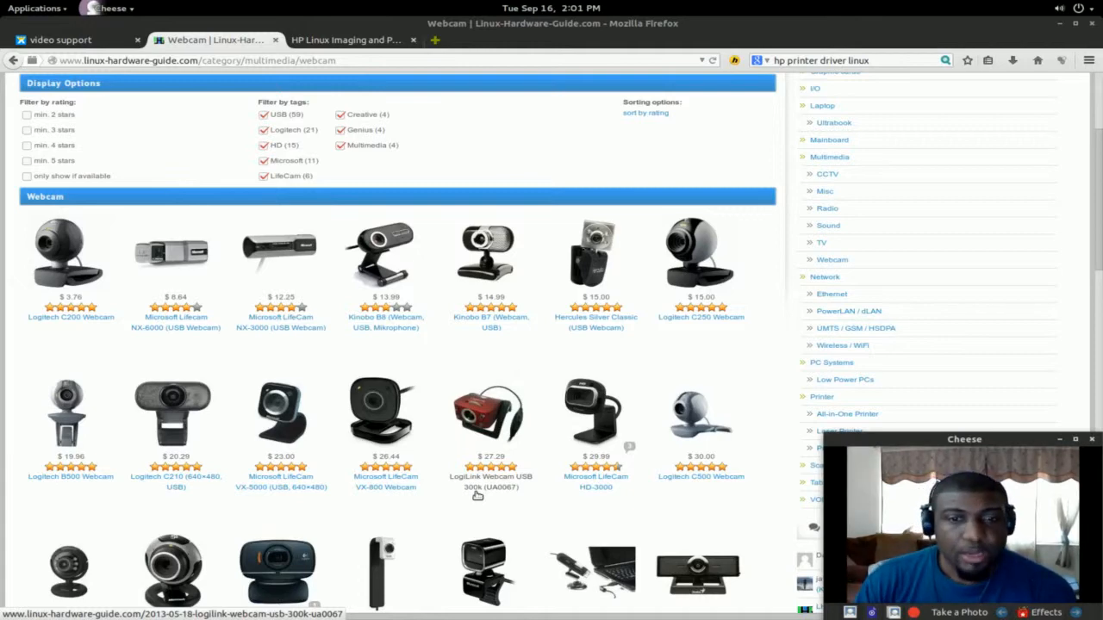
pyautogui.scroll(-3)
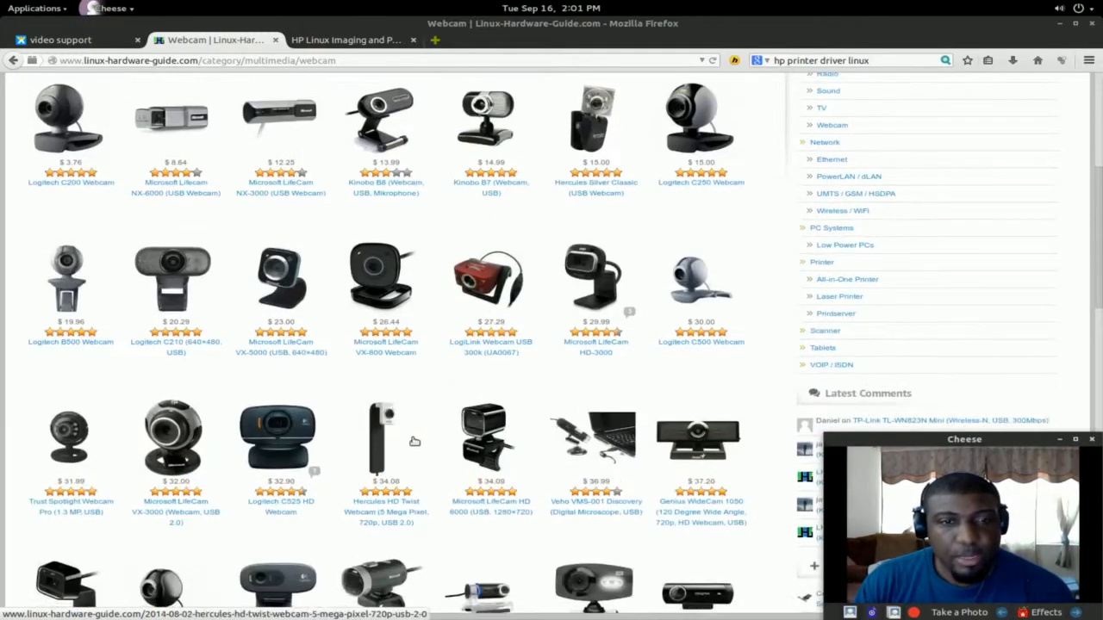
pyautogui.scroll(-3)
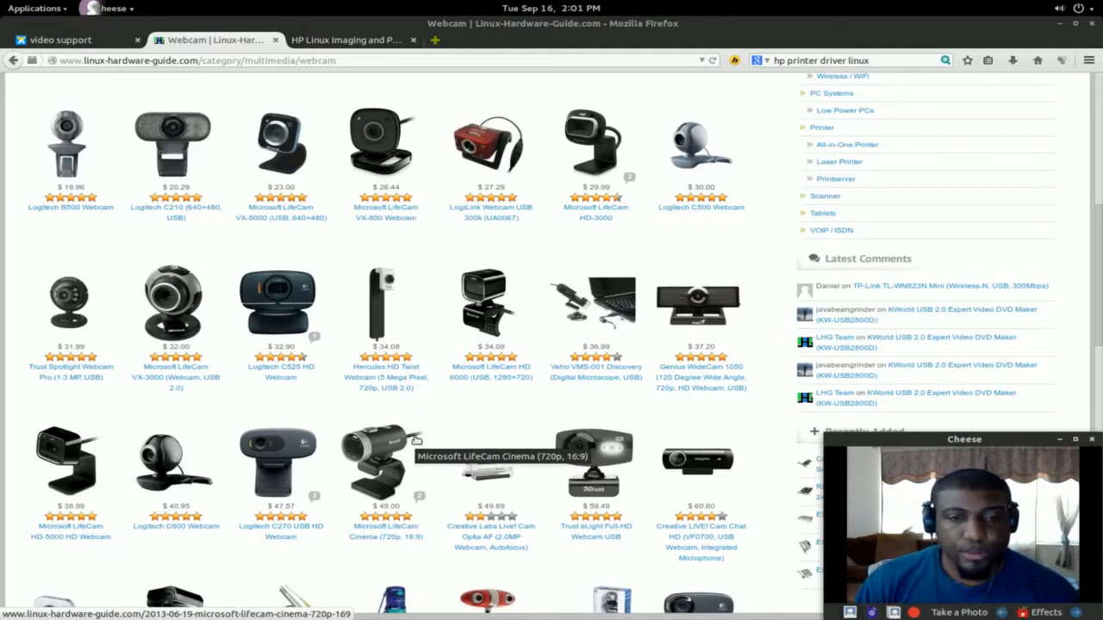
pyautogui.moveTo(434, 240)
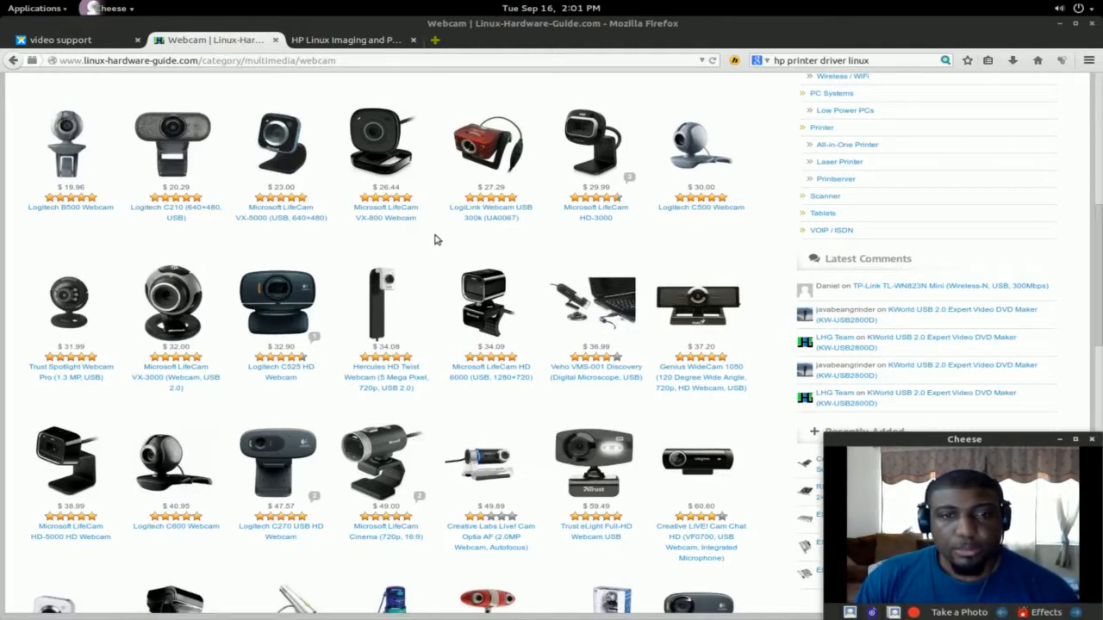
pyautogui.moveTo(551, 193)
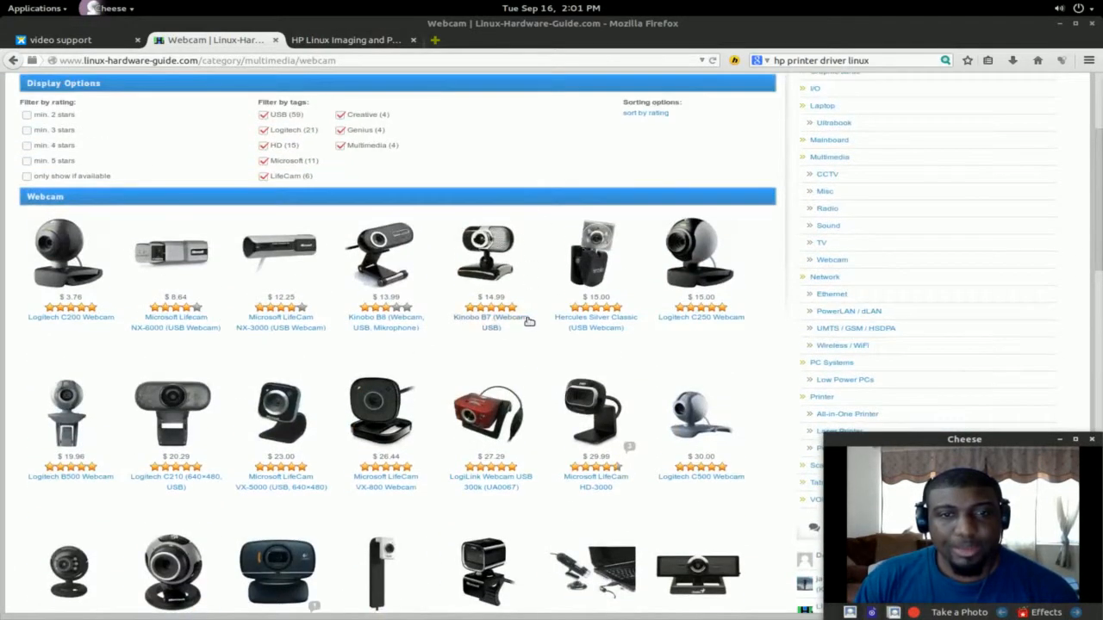
# - Return to the page top and show the Hardware Categories menu (Printer, Multimedia, Networking)
pyautogui.scroll(3)
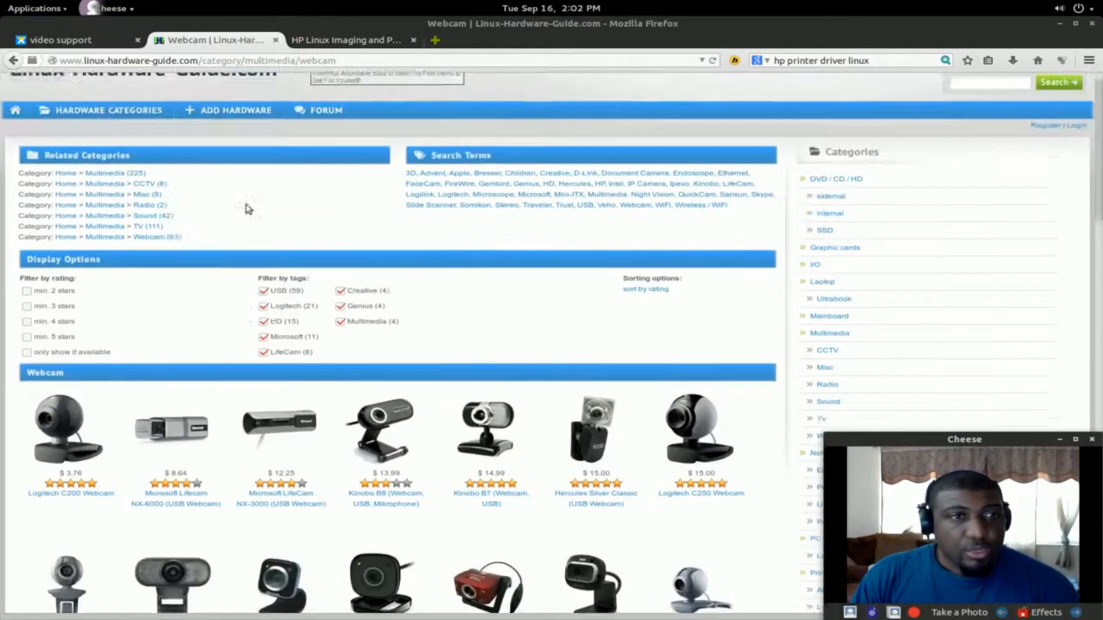
pyautogui.click(100, 134)
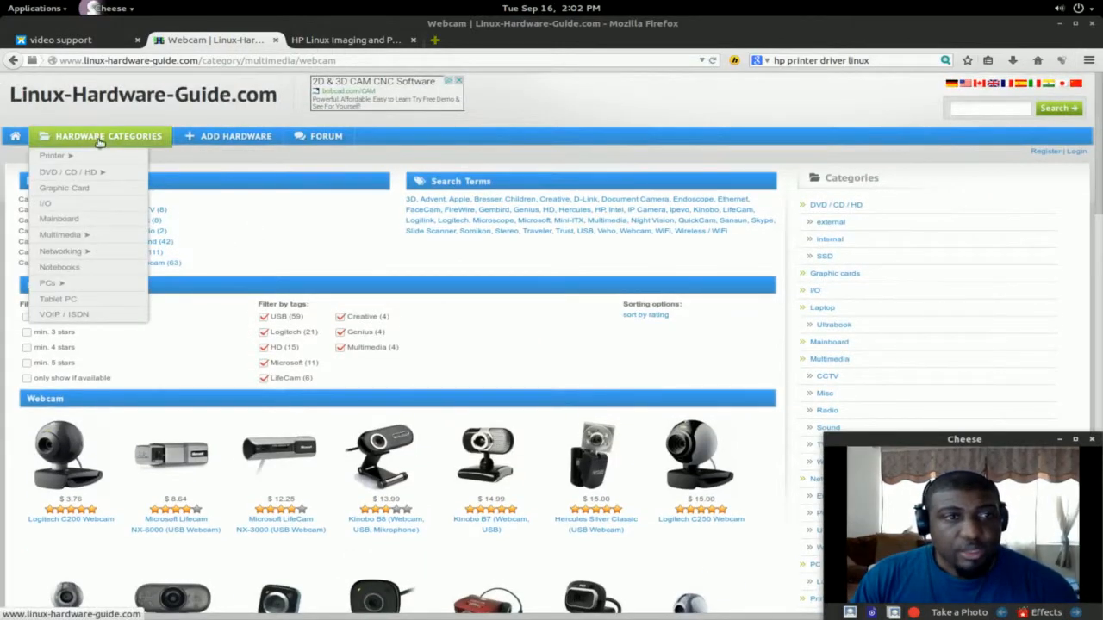